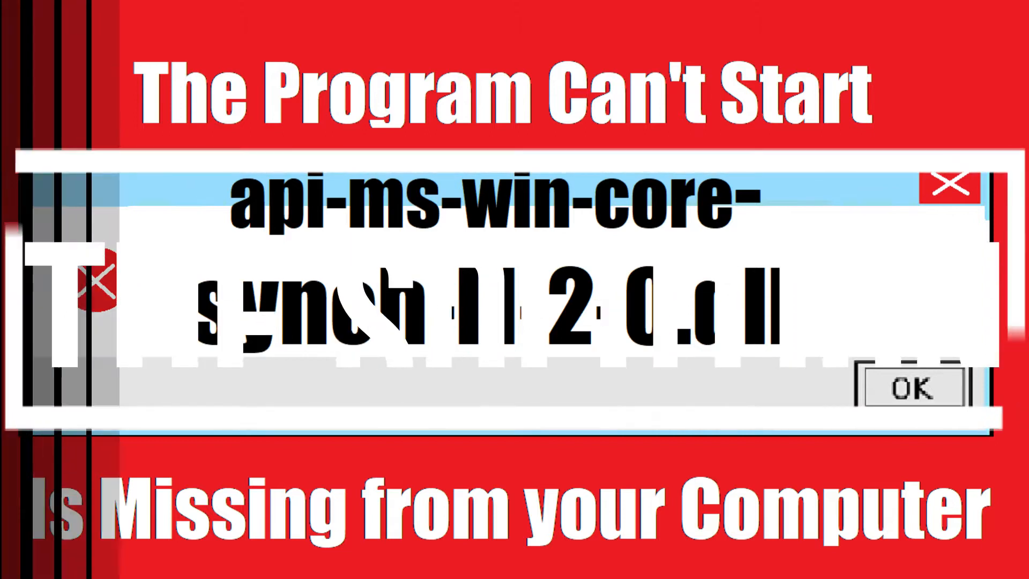
Search Google for api-ms-win-core-synch-l1-2-0 and reach the DLL-files.com version list.
{"action": "left_click", "coordinate": [912, 388]}
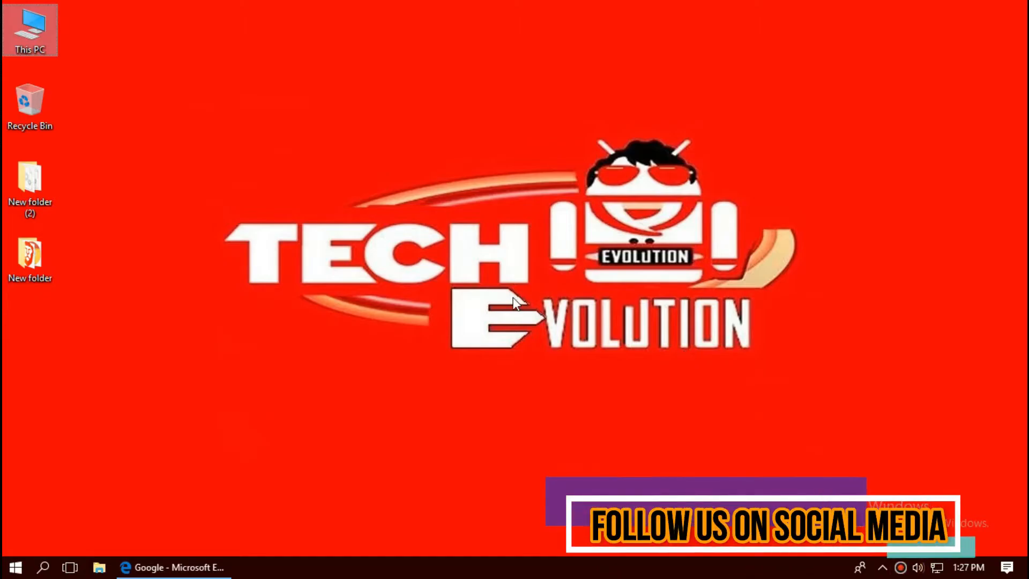
{"action": "mouse_move", "coordinate": [179, 485]}
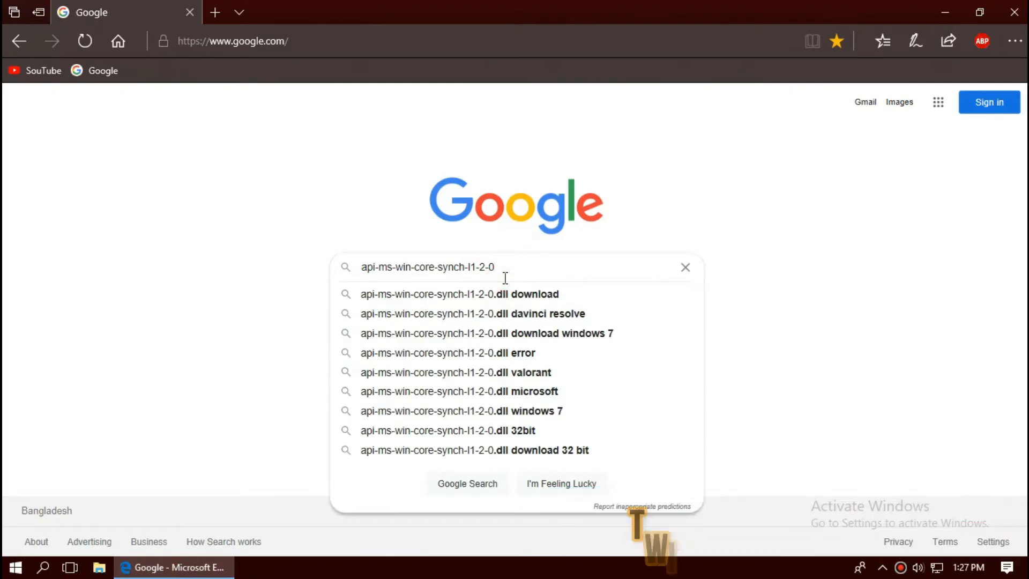
{"action": "key", "text": "Enter"}
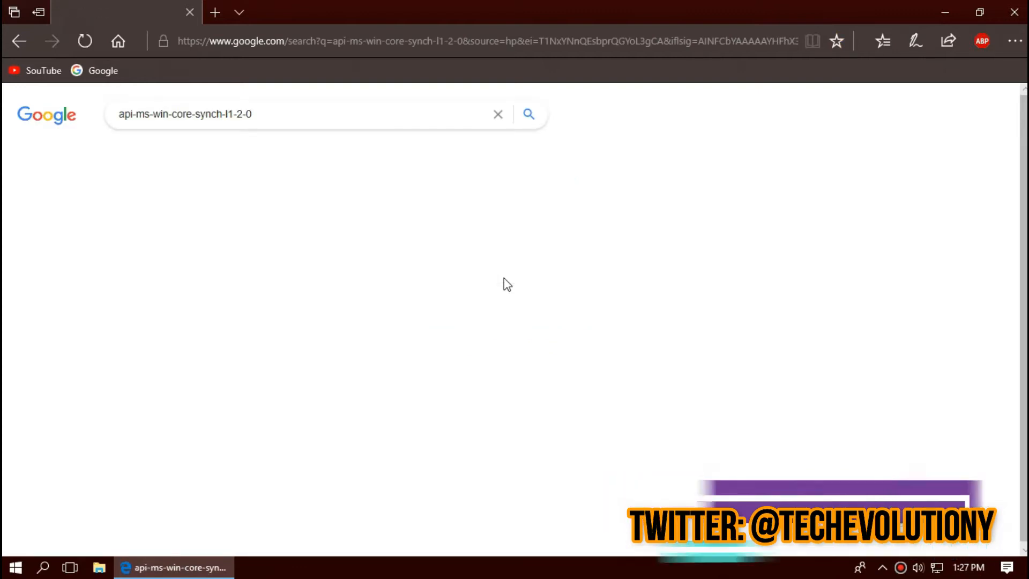
{"action": "left_click", "coordinate": [528, 113]}
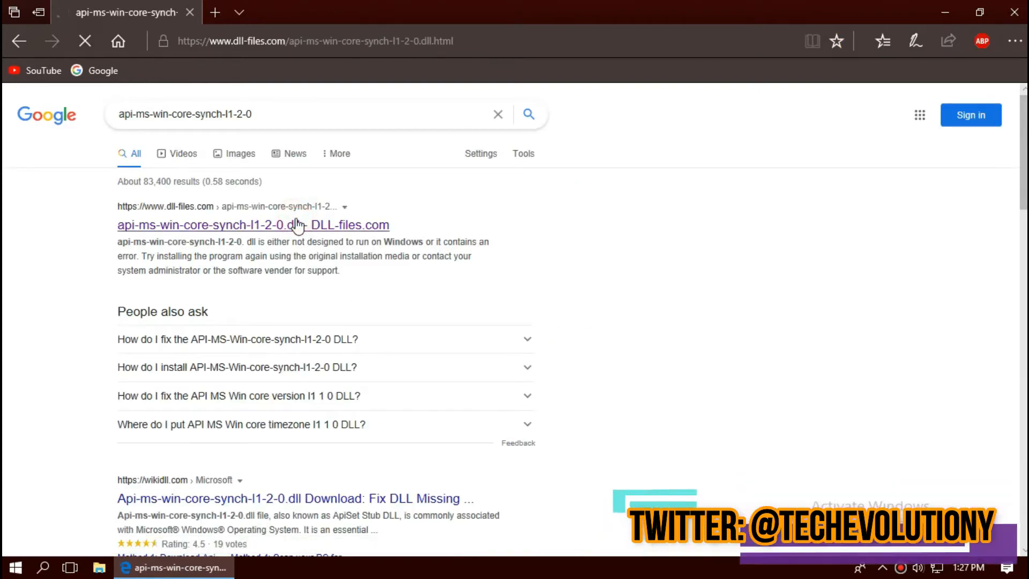
{"action": "left_click", "coordinate": [236, 225]}
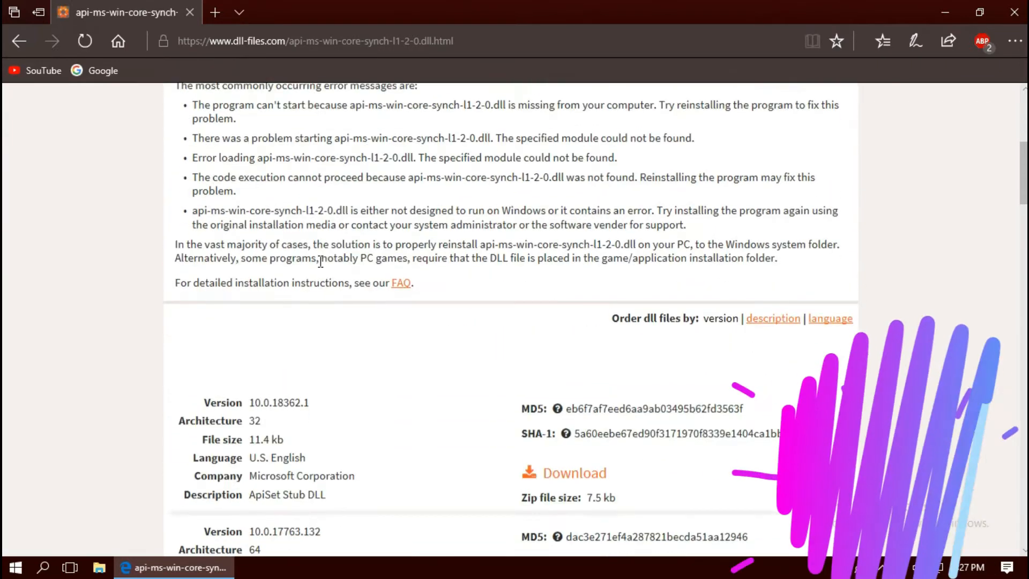
{"action": "scroll", "scroll_direction": "down", "scroll_amount": 3}
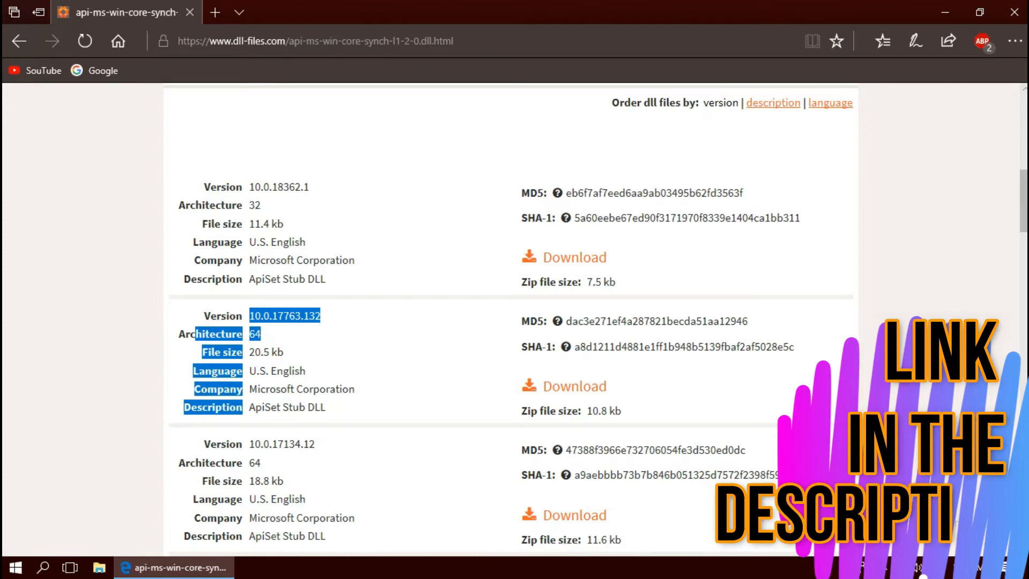
{"action": "left_click", "coordinate": [11, 565]}
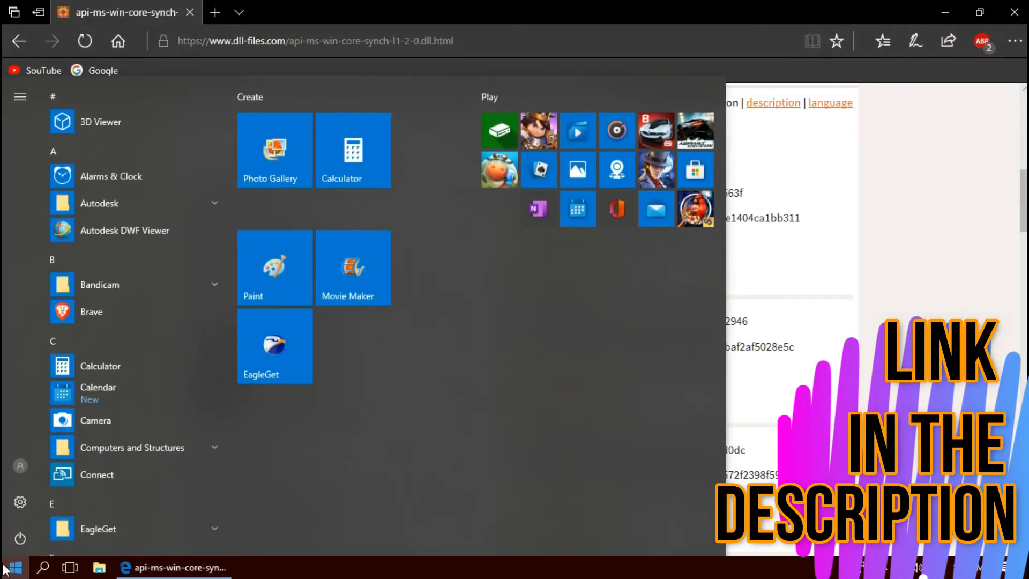
{"action": "type", "text": "sys"}
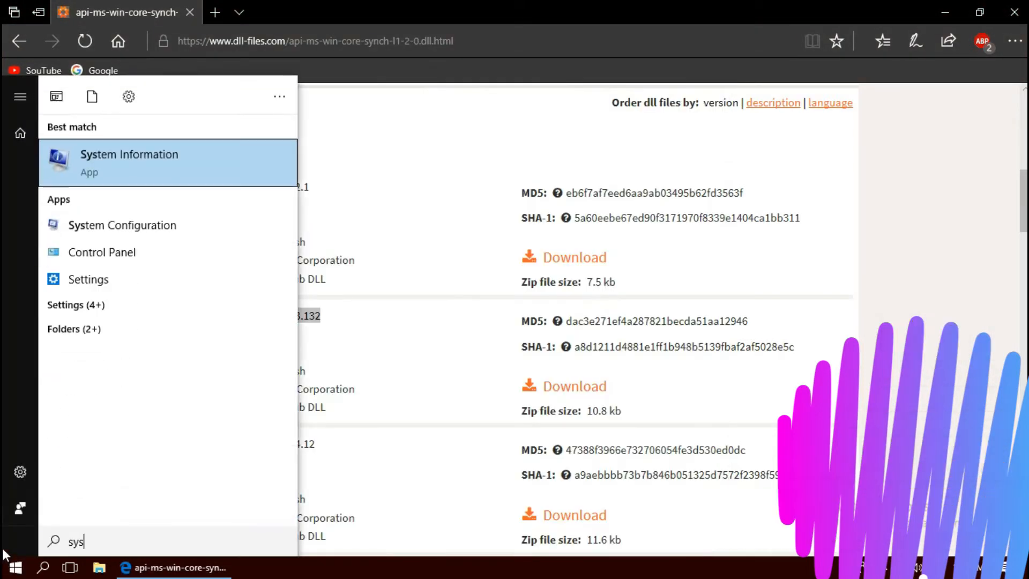
{"action": "left_click", "coordinate": [128, 162]}
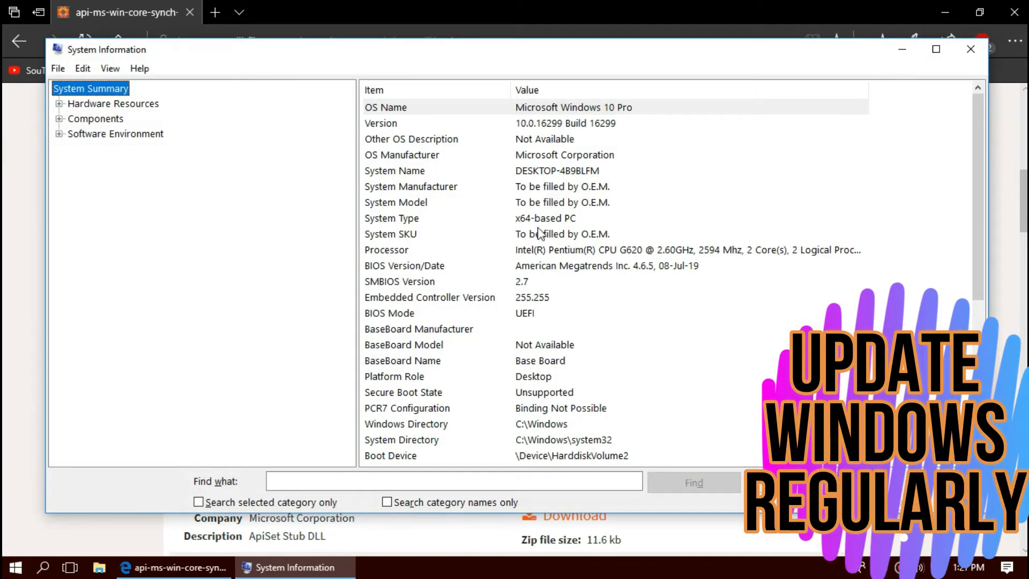
{"action": "left_click", "coordinate": [392, 219]}
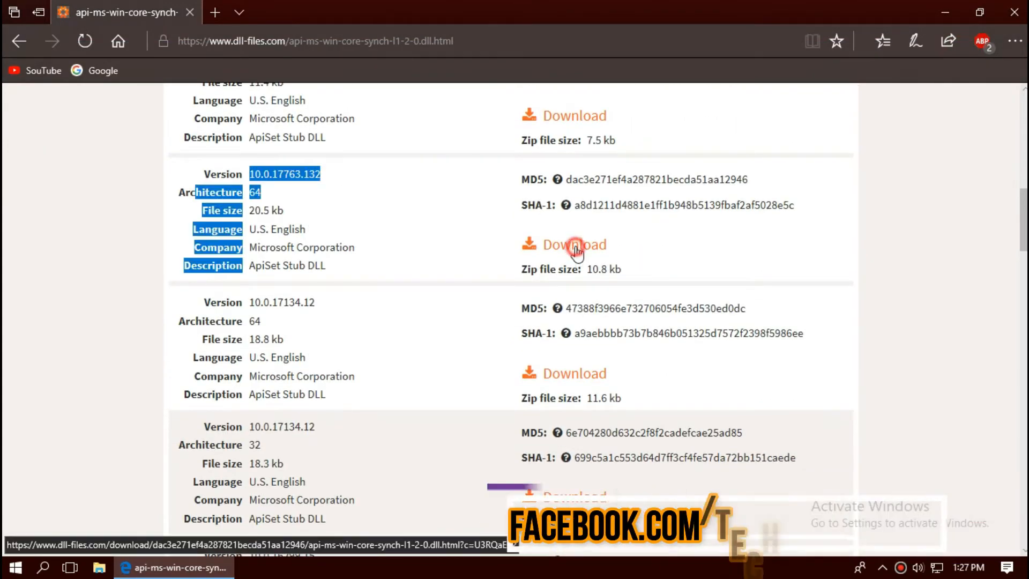
Download the 64-bit version 10.0.17763.132 as api-ms-win-core-synch-l1-2-0.zip.
{"action": "left_click", "coordinate": [575, 244]}
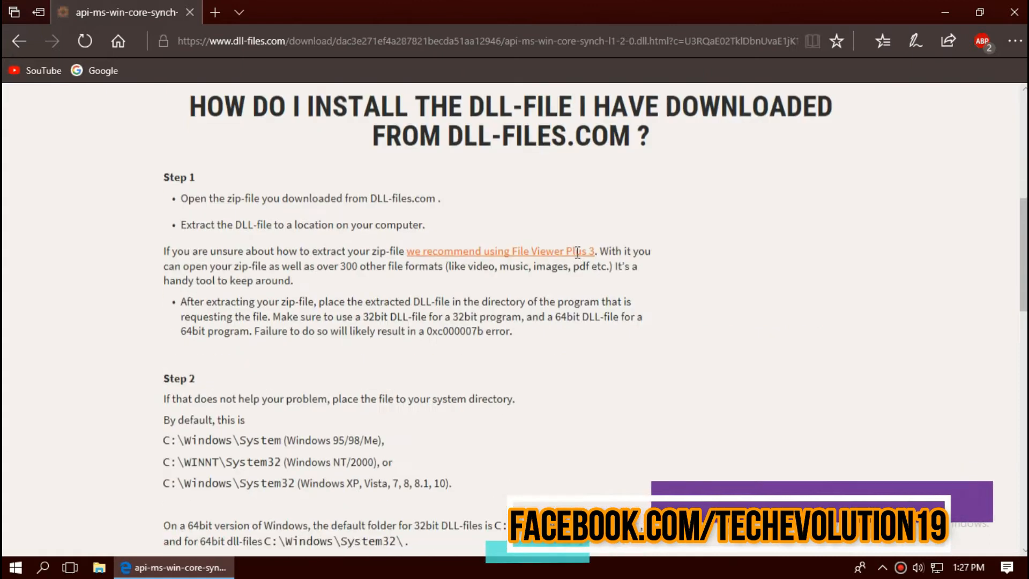
{"action": "scroll", "scroll_direction": "down", "scroll_amount": 3}
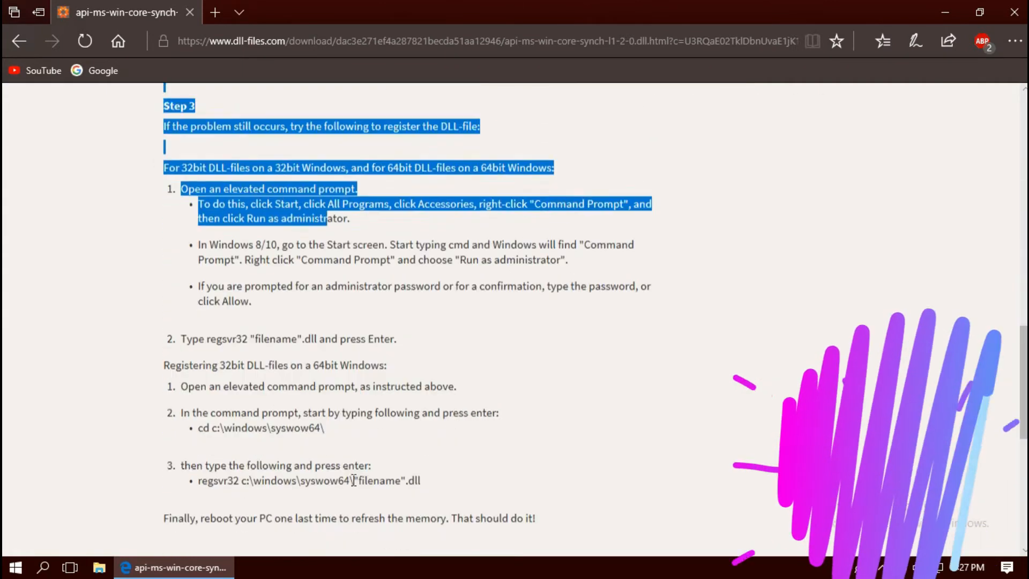
{"action": "scroll", "scroll_direction": "up", "scroll_amount": 3}
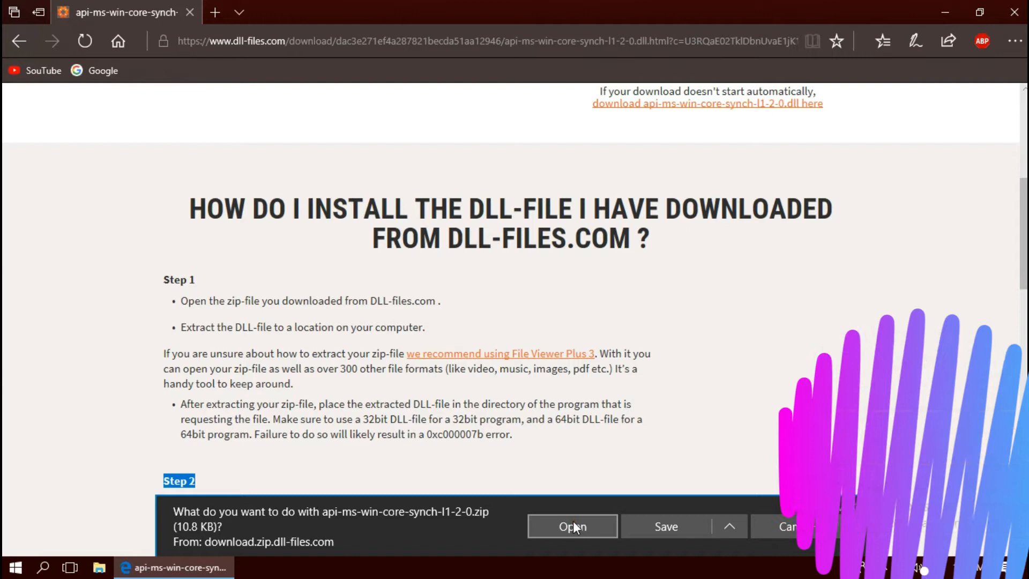
Open the downloaded zip in WinRAR past the evaluation notice to see the DLL and README.txt.
{"action": "left_click", "coordinate": [572, 526]}
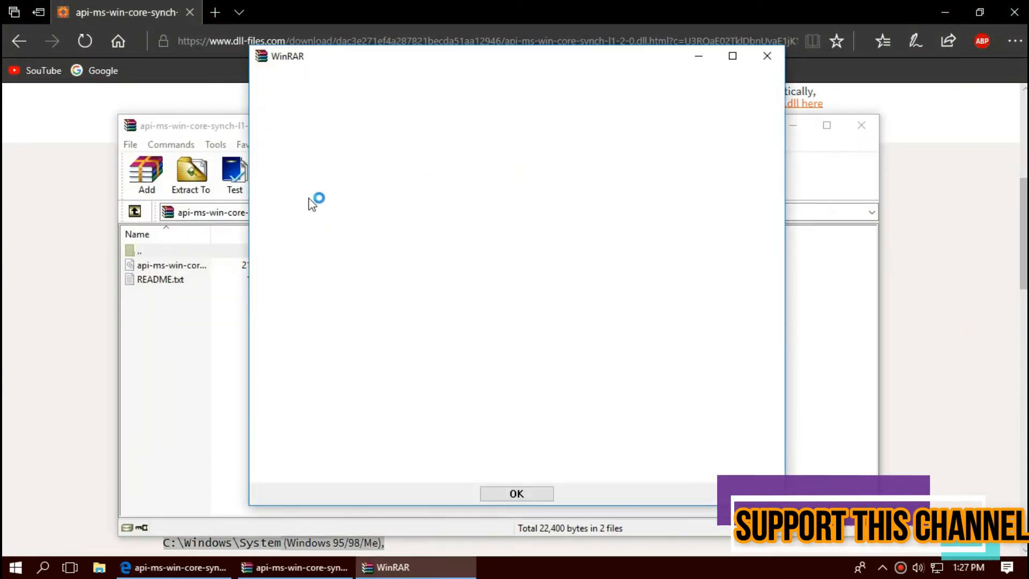
{"action": "left_click", "coordinate": [516, 493]}
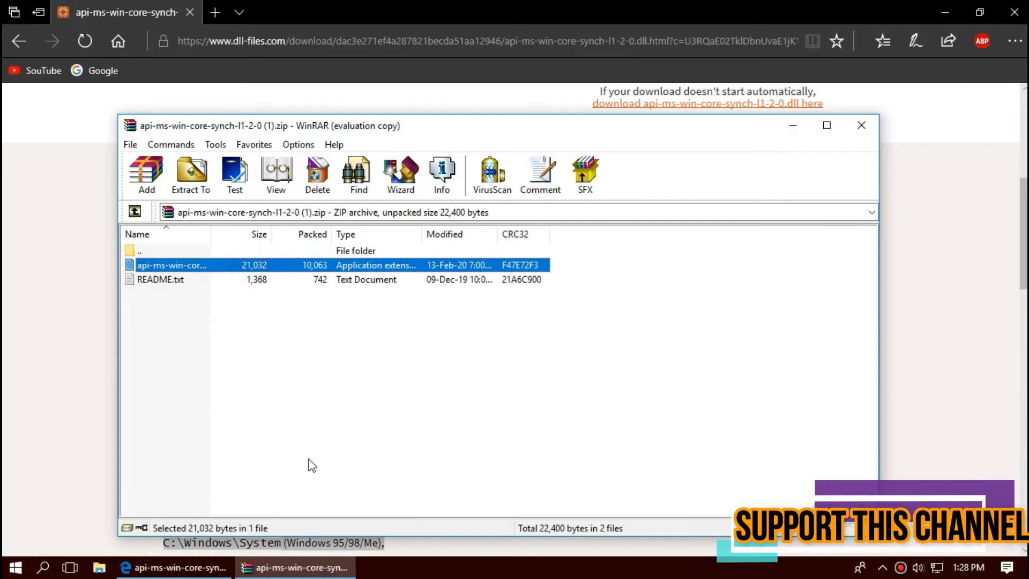
{"action": "mouse_move", "coordinate": [923, 10]}
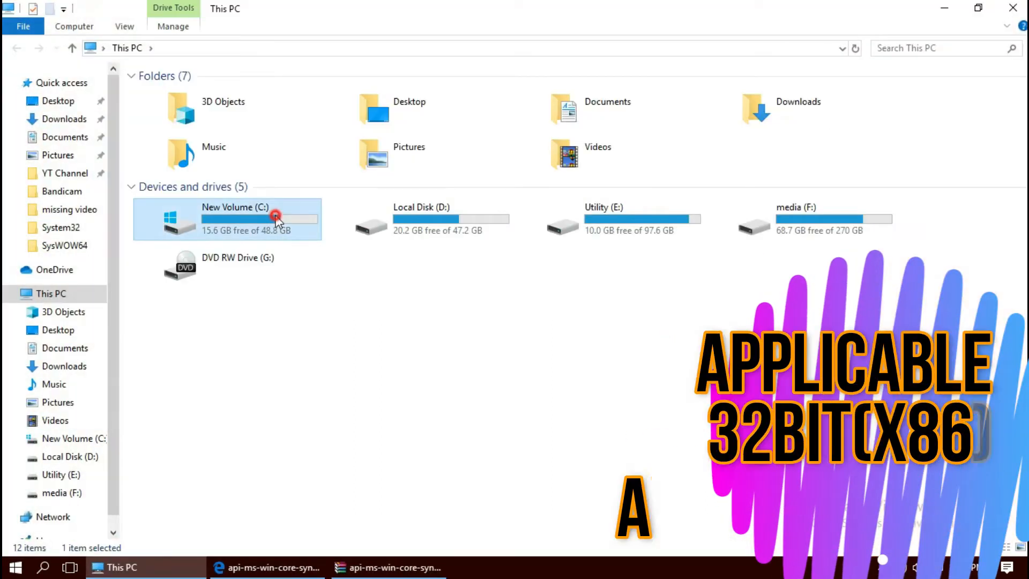
Navigate to C:\Windows\System32 in File Explorer.
{"action": "double_click", "coordinate": [274, 218]}
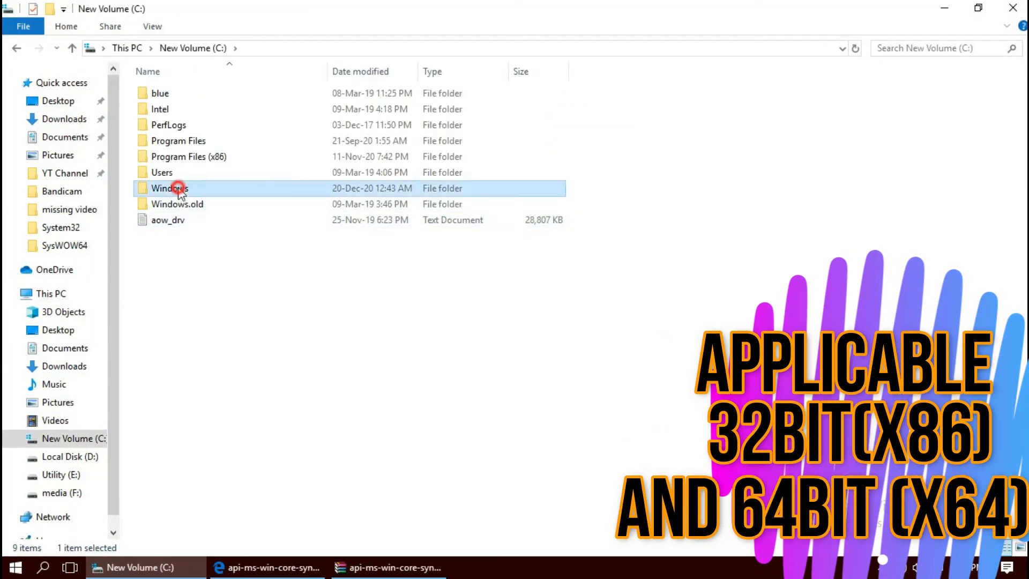
{"action": "double_click", "coordinate": [177, 188]}
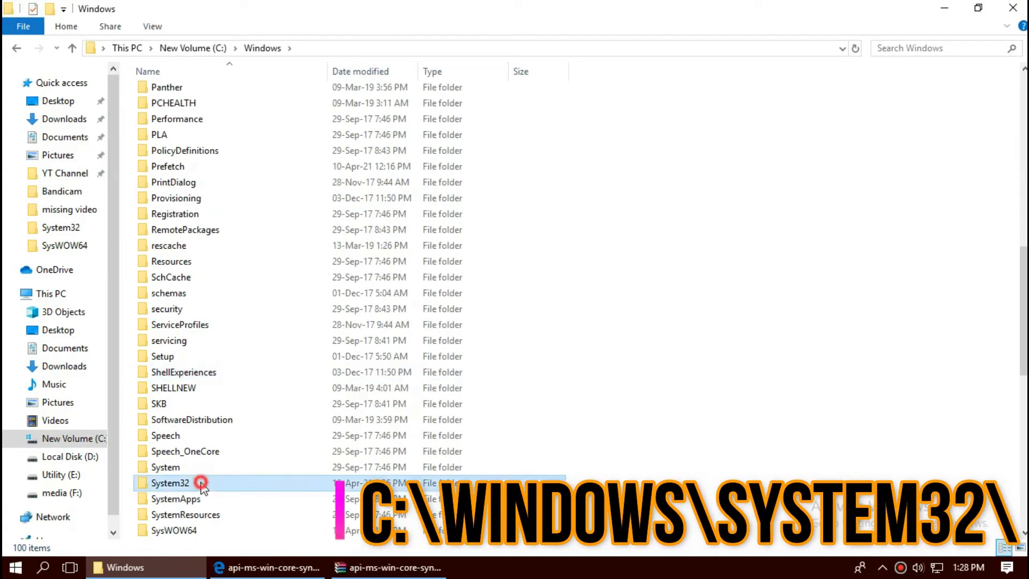
{"action": "double_click", "coordinate": [174, 482]}
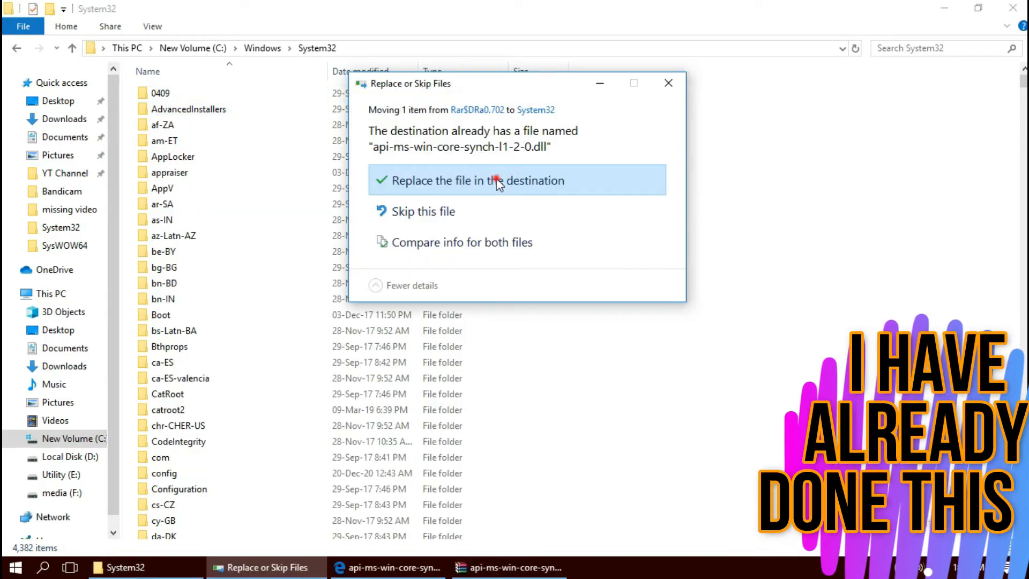
Replace the existing DLL in System32 with administrator permission and focus the search box.
{"action": "left_click", "coordinate": [499, 180]}
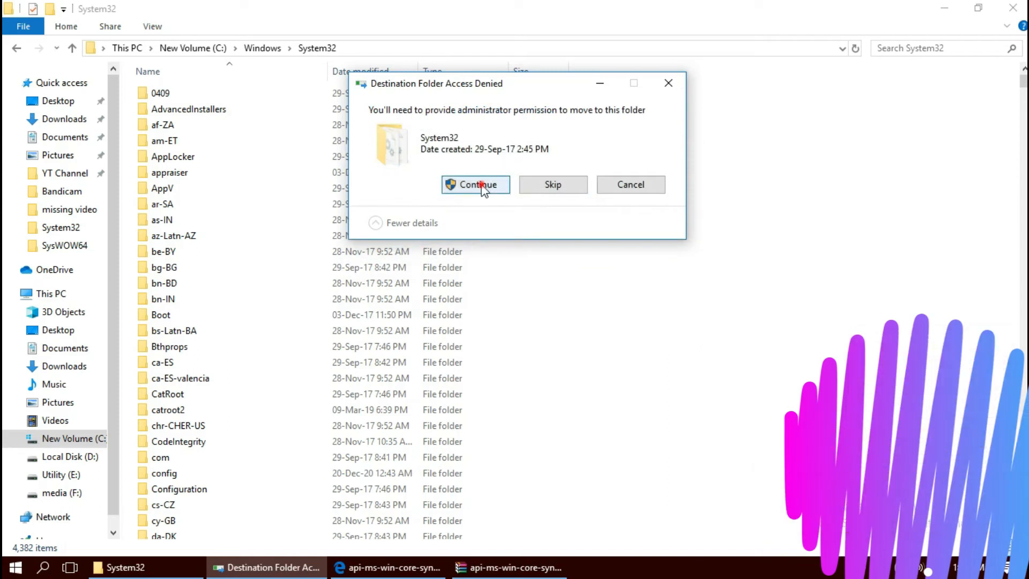
{"action": "left_click", "coordinate": [476, 185]}
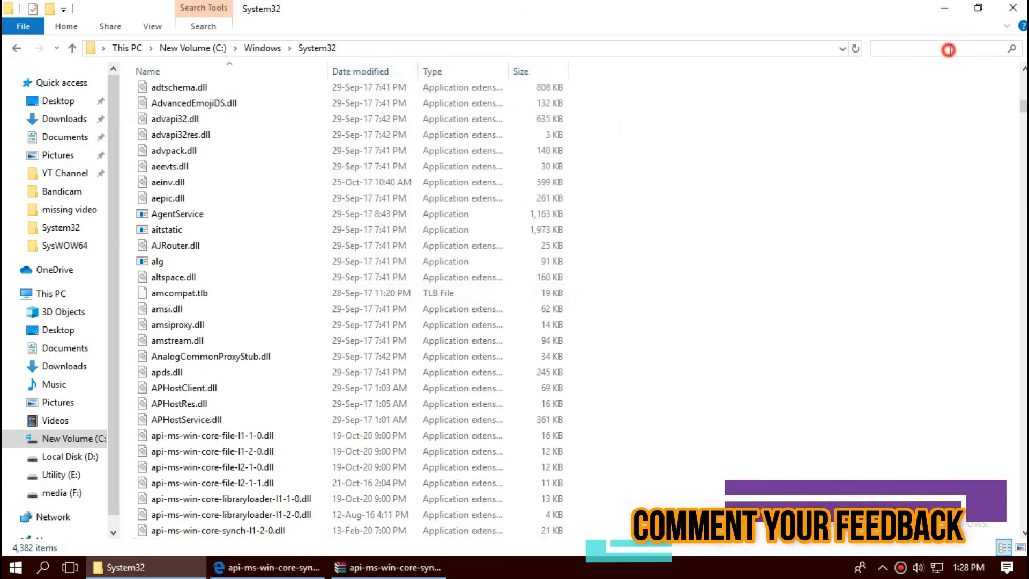
{"action": "left_click", "coordinate": [947, 50]}
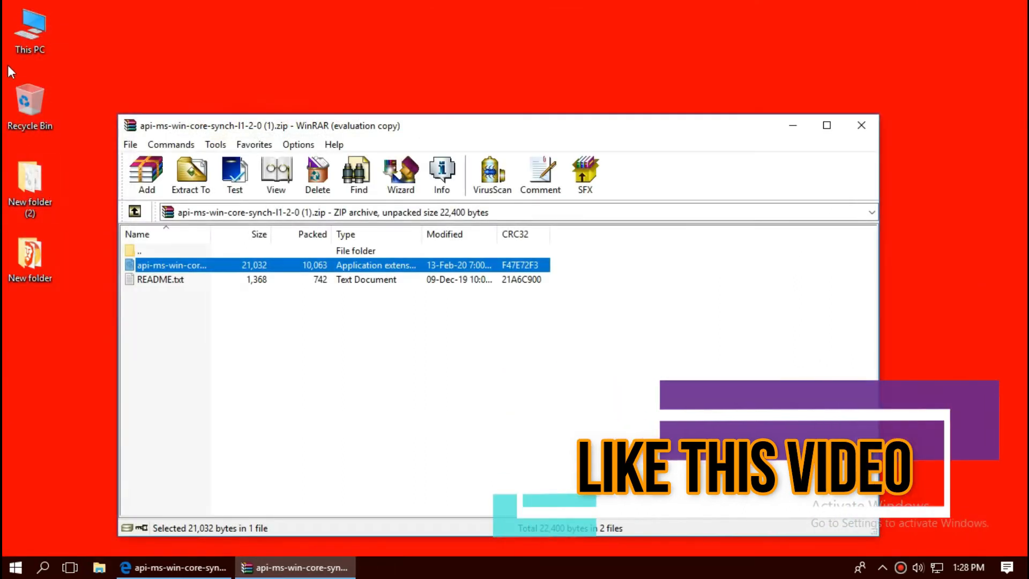
Open This PC to show the computer's drives.
{"action": "left_click", "coordinate": [15, 565]}
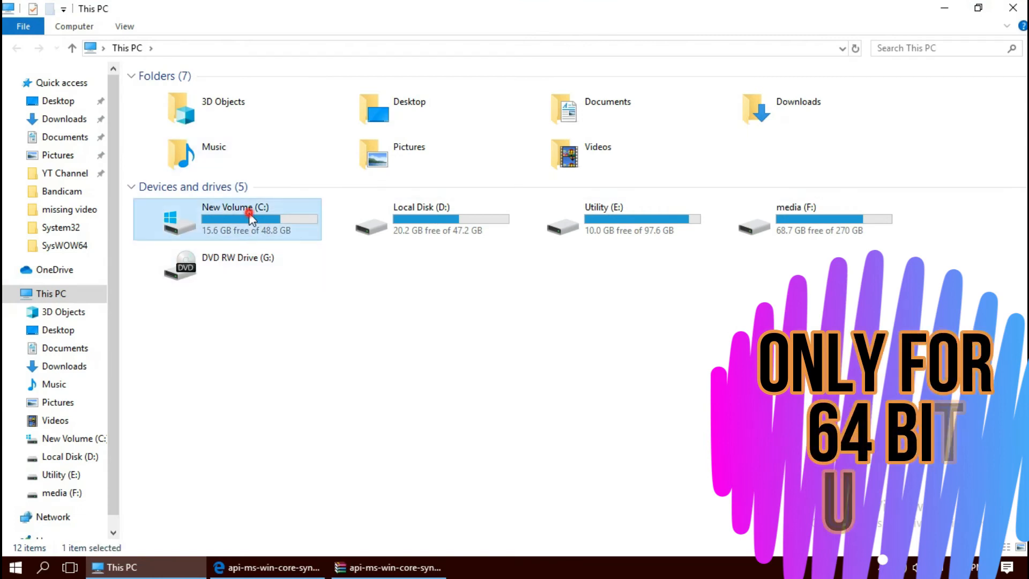
Put the DLL into C:\Windows\SysWOW64, replacing the old copy with administrator permission.
{"action": "double_click", "coordinate": [249, 219]}
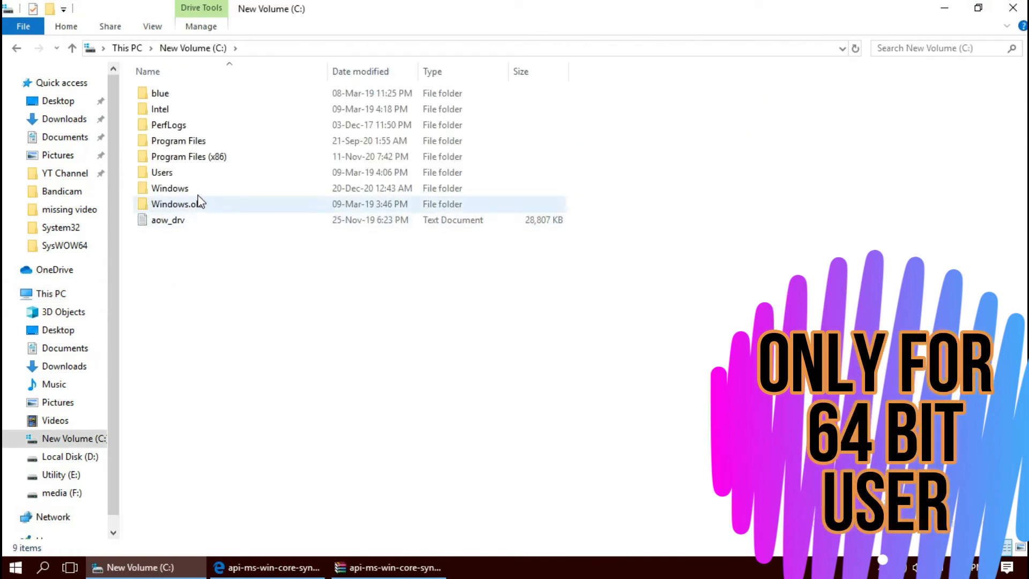
{"action": "double_click", "coordinate": [170, 188]}
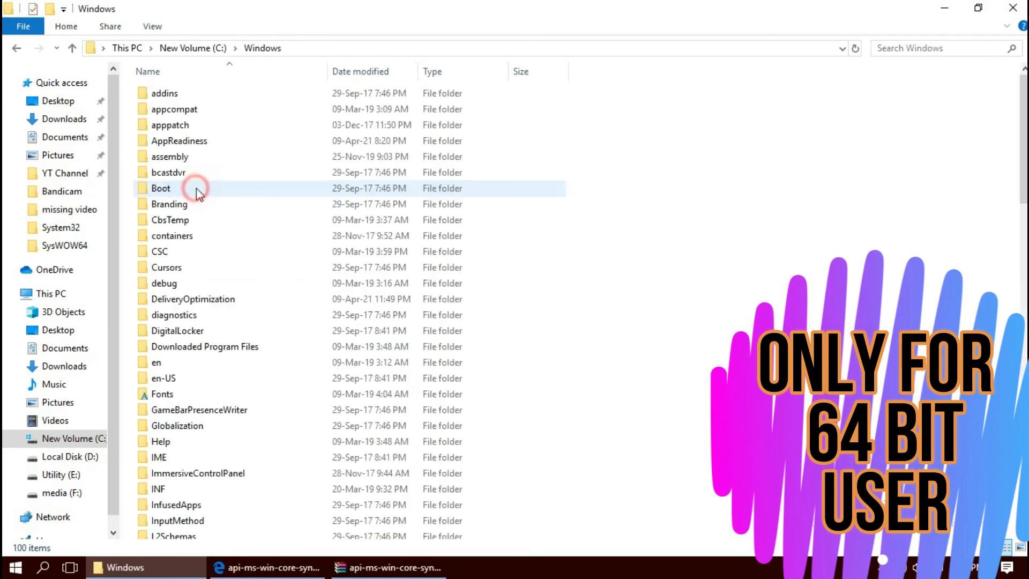
{"action": "scroll", "scroll_direction": "down", "scroll_amount": 3}
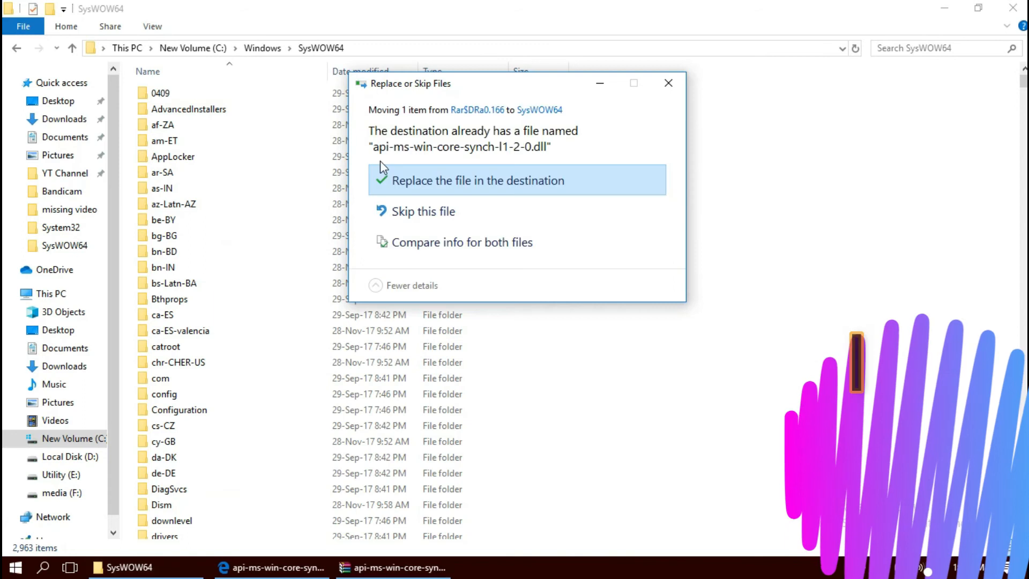
{"action": "left_click", "coordinate": [486, 184]}
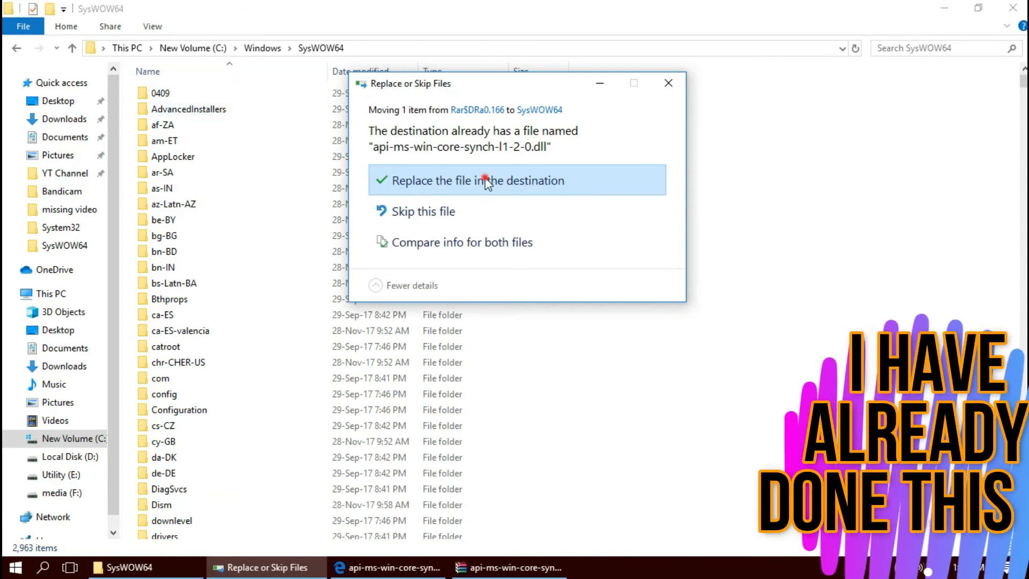
{"action": "left_click", "coordinate": [488, 180]}
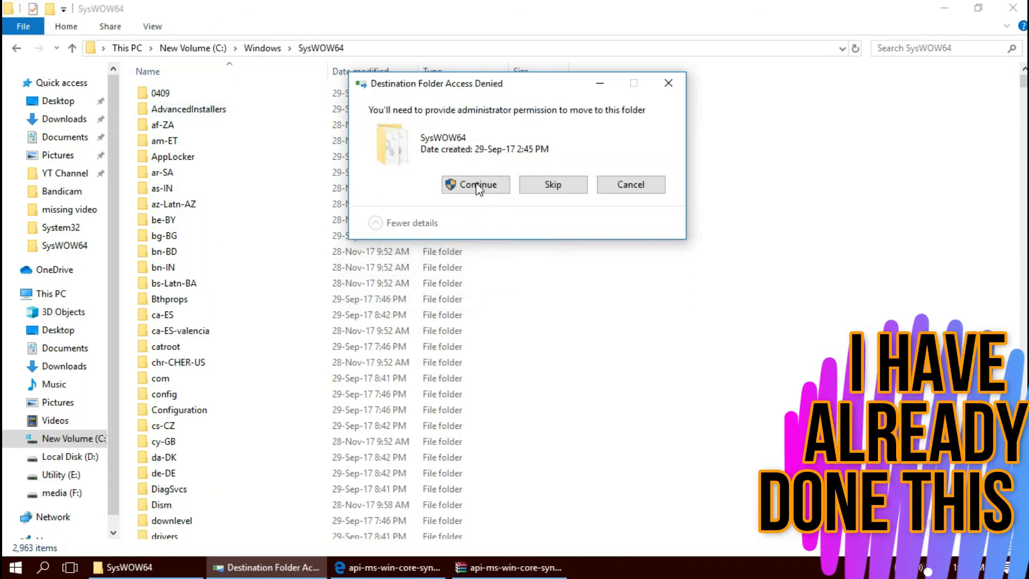
{"action": "left_click", "coordinate": [476, 184]}
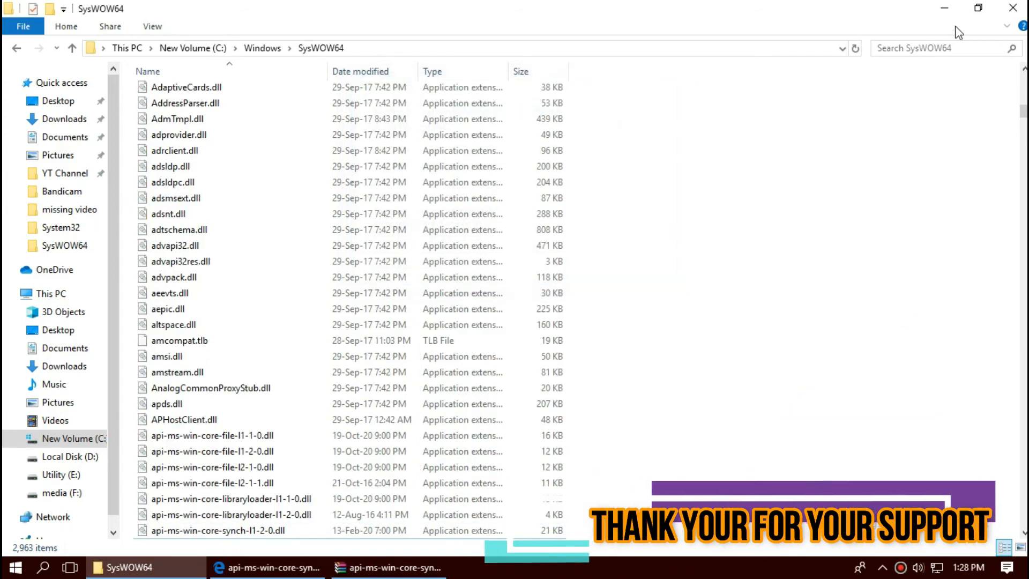
Search SysWOW64 for the synch DLL, then bring up the Windows power options to restart.
{"action": "left_click", "coordinate": [918, 48]}
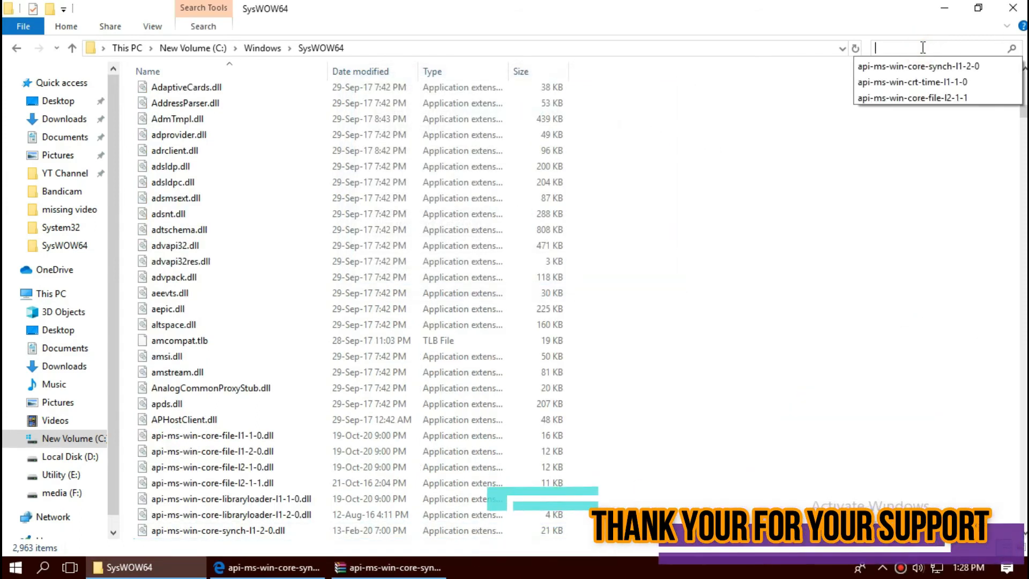
{"action": "left_click", "coordinate": [919, 66]}
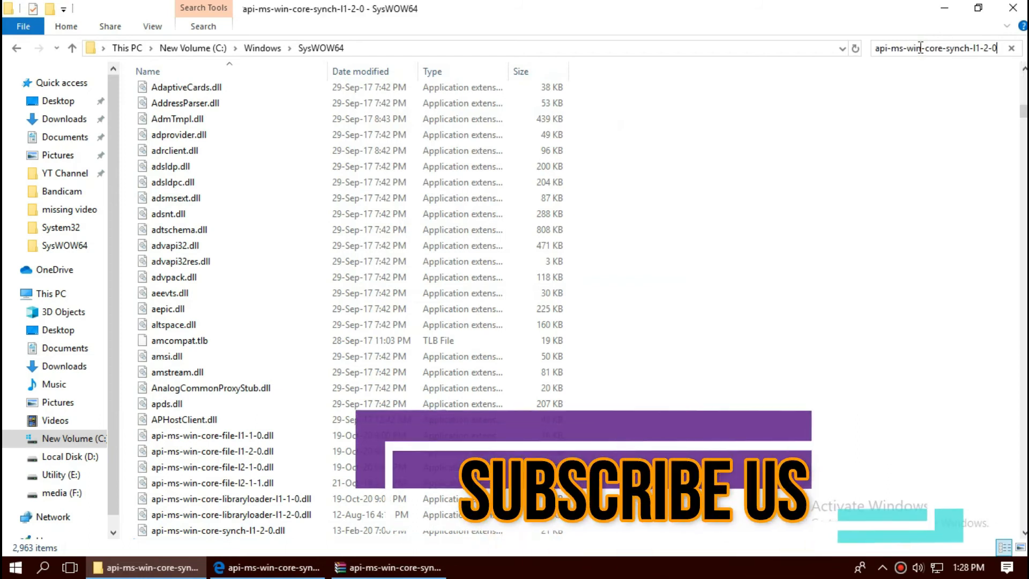
{"action": "key", "text": "Enter"}
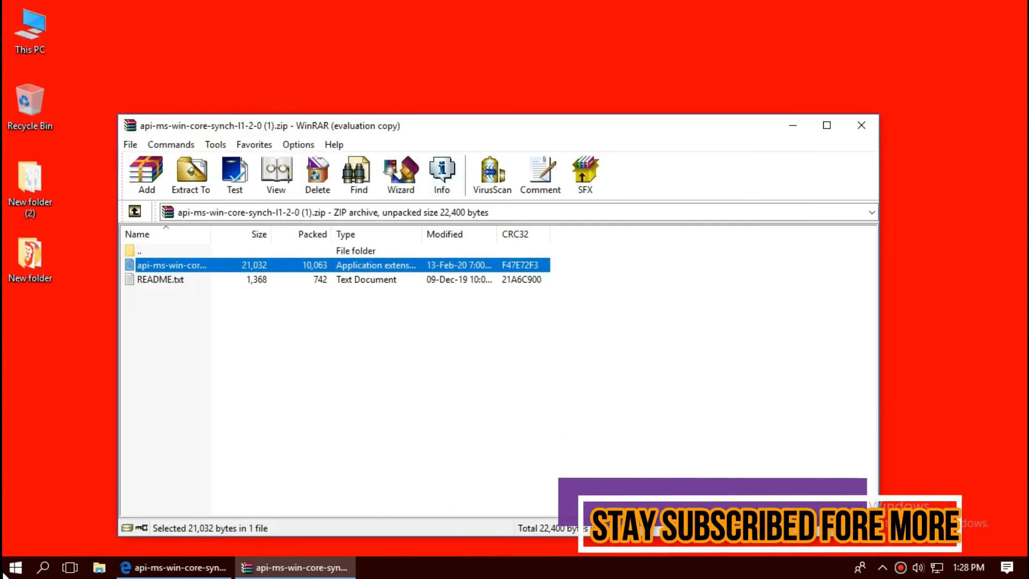
{"action": "left_click", "coordinate": [15, 564]}
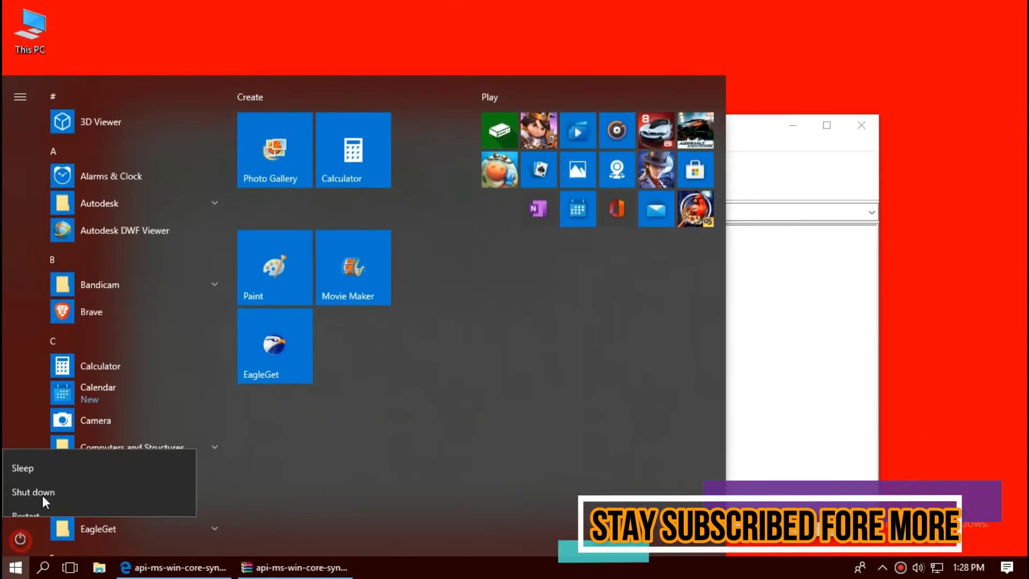